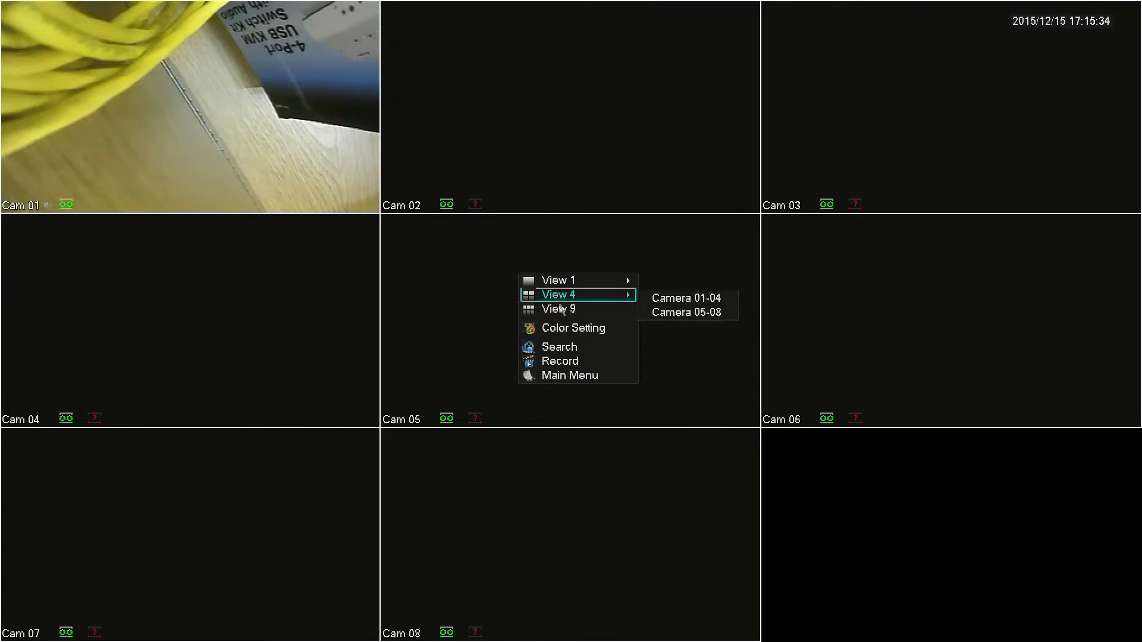
Reach the Maintain section from the live view's main menu
left_click(570, 375)
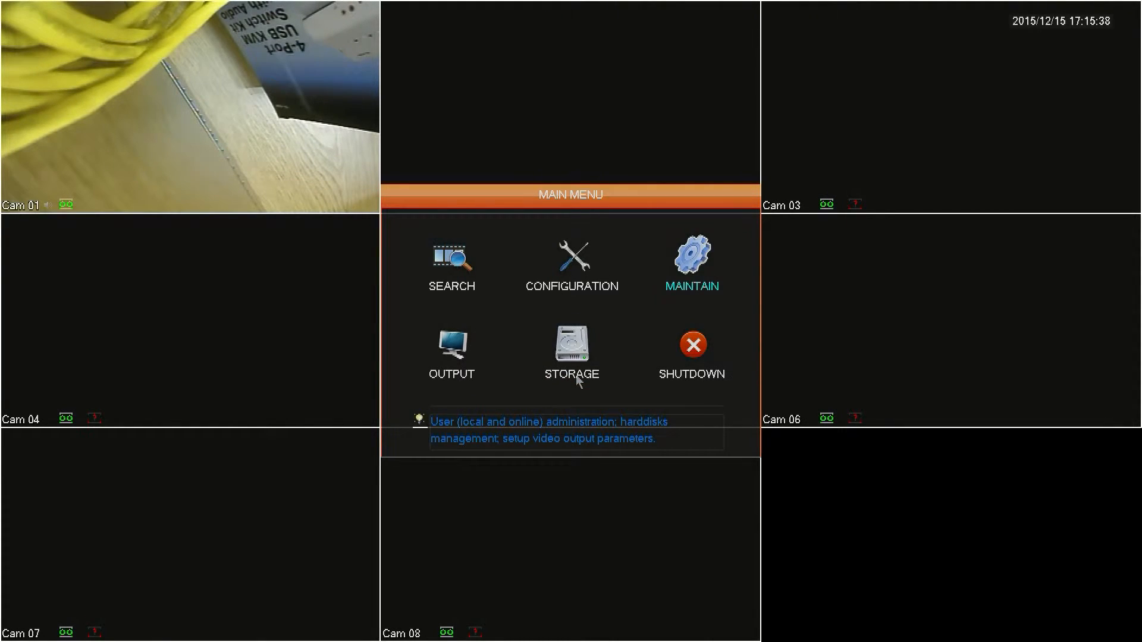
left_click(690, 262)
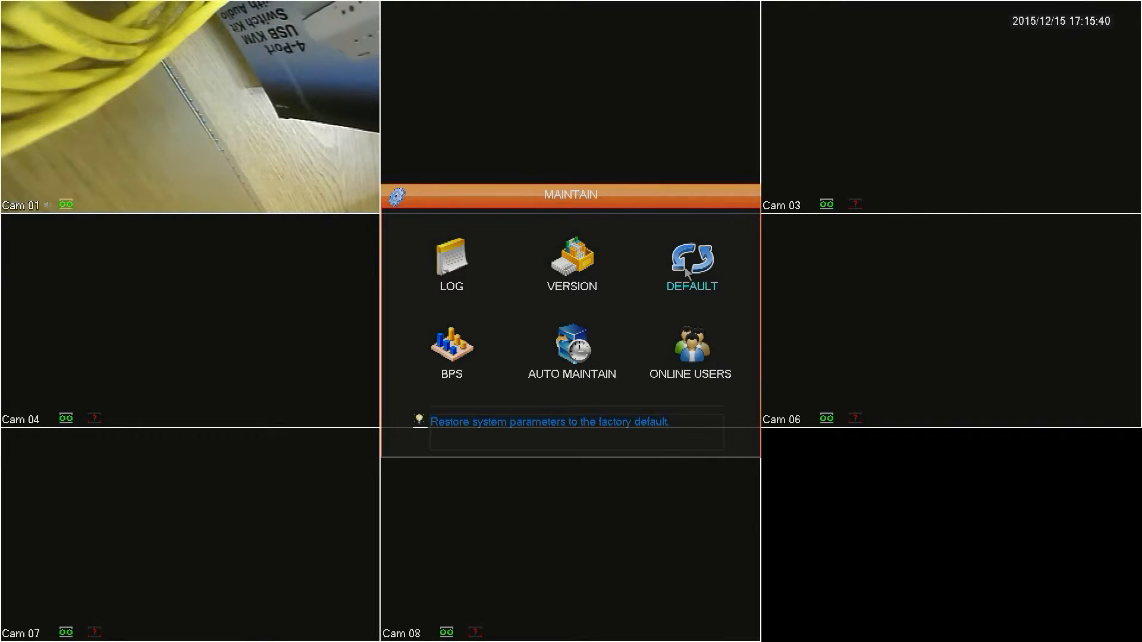
mouse_move(571, 352)
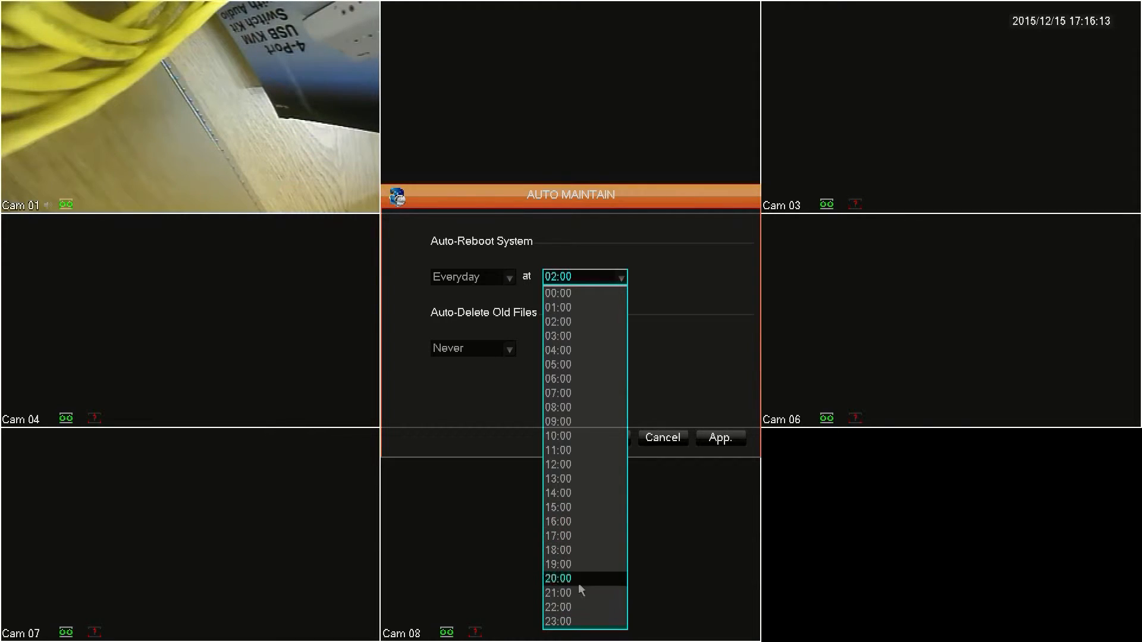
mouse_move(567, 307)
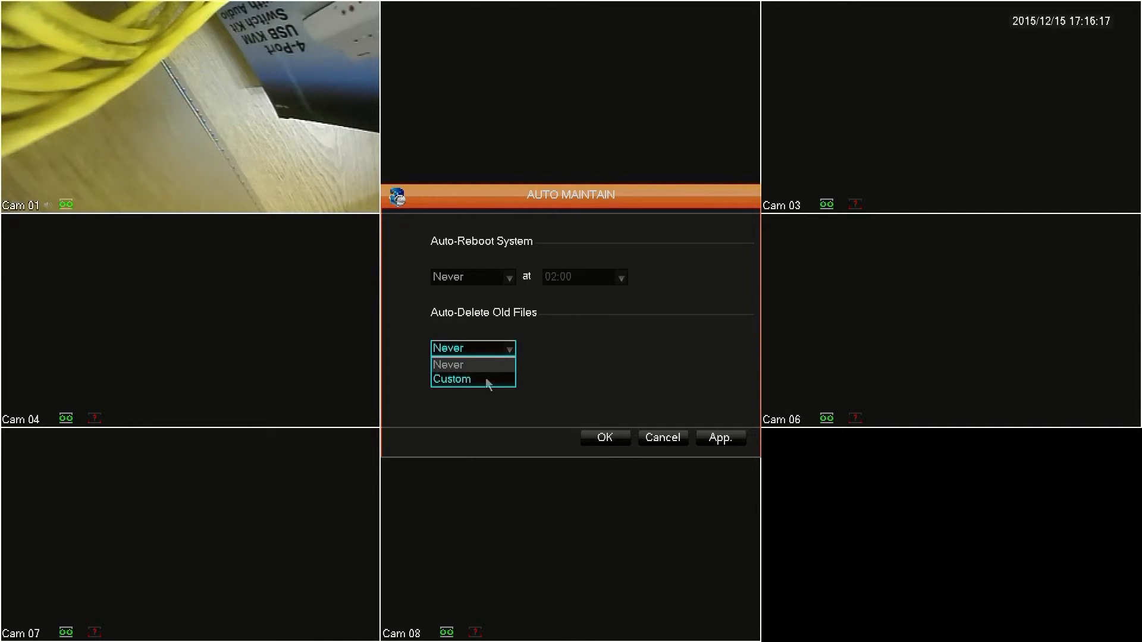
Auto-delete files older than a custom 1 day and confirm with OK
left_click(452, 378)
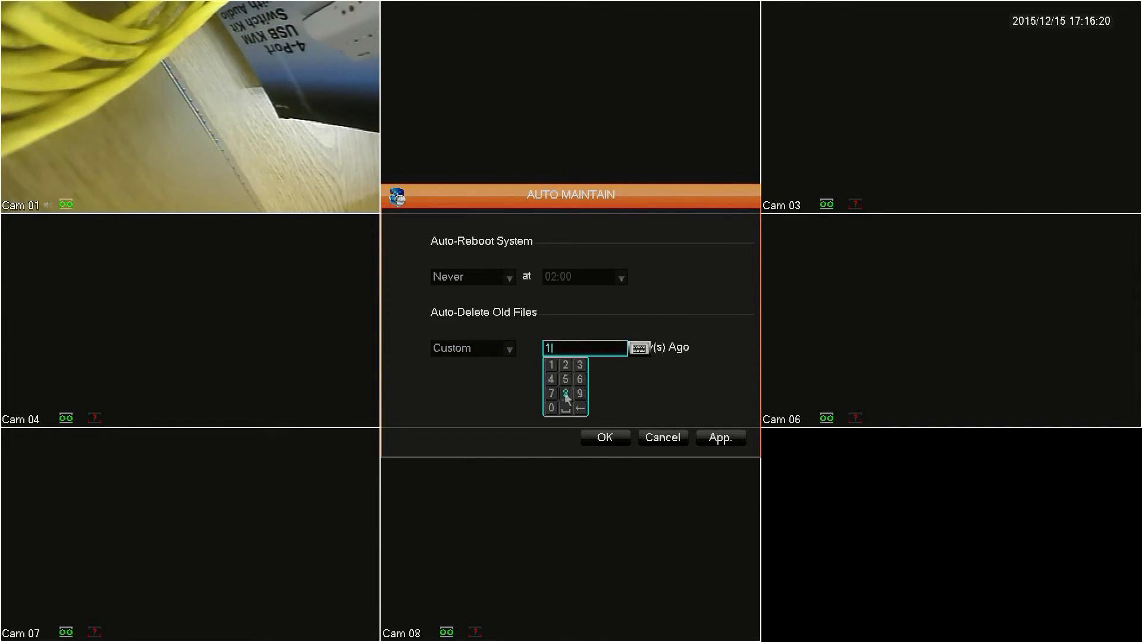
left_click(579, 365)
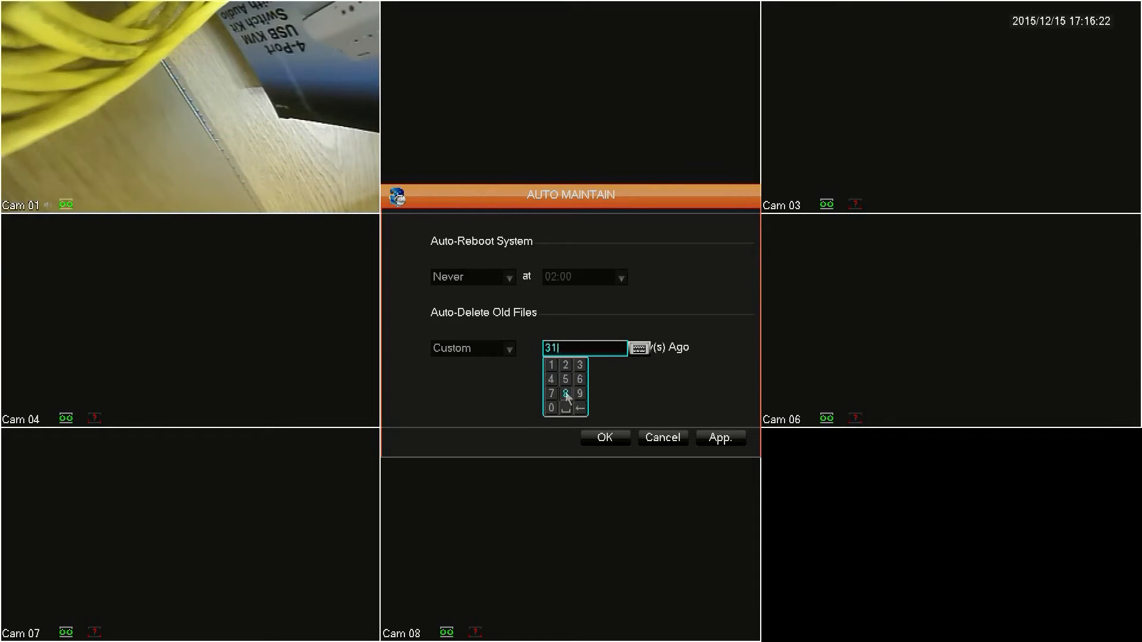
mouse_move(551, 407)
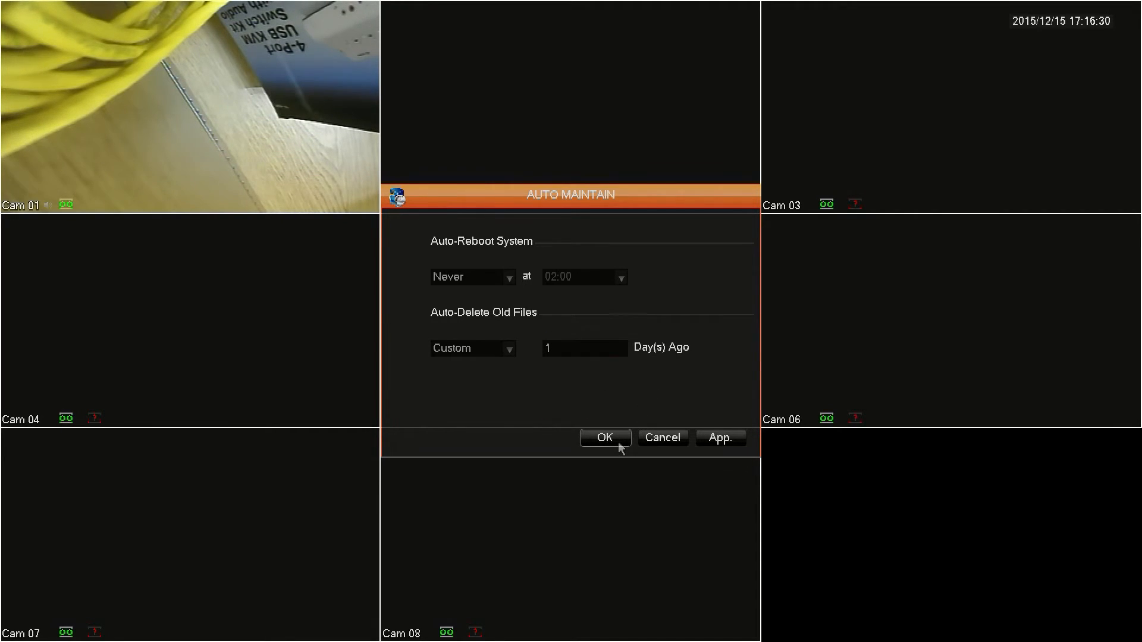
left_click(605, 437)
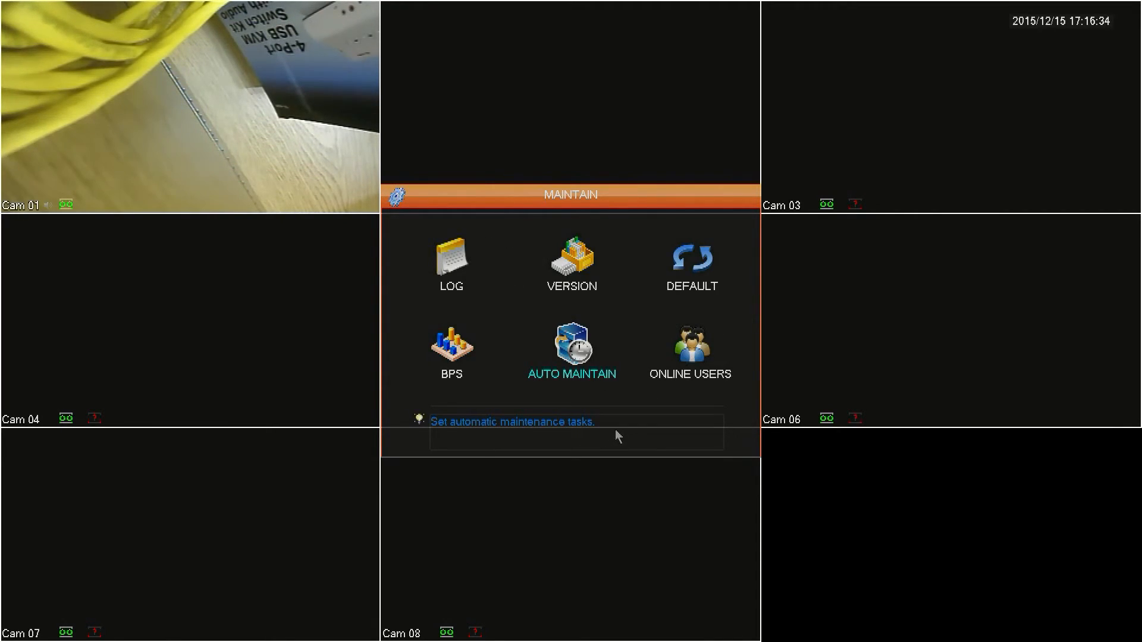